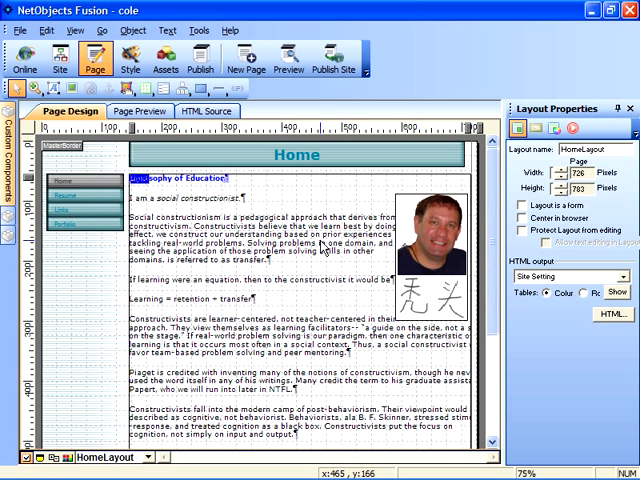
mouse_move(216, 216)
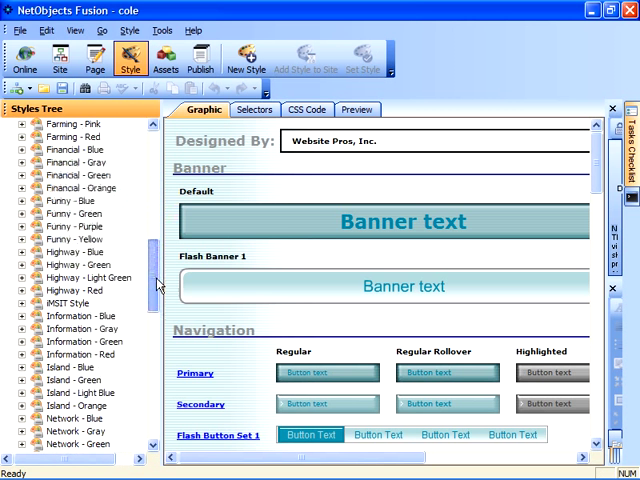
Select Information - Blue in the Styles Tree and review its banner, buttons and text styles
scroll("down", 3)
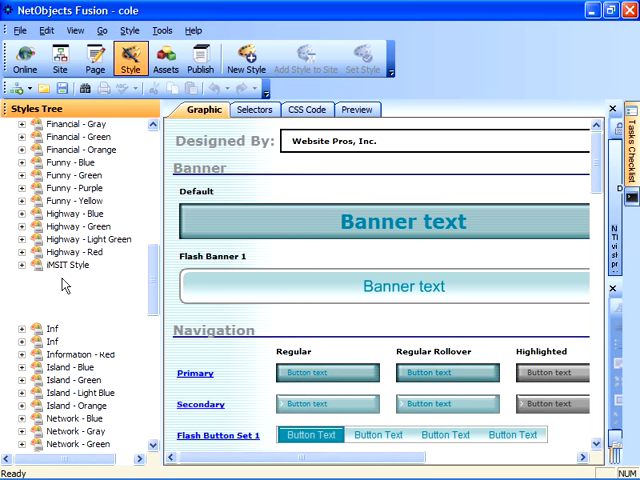
left_click(80, 276)
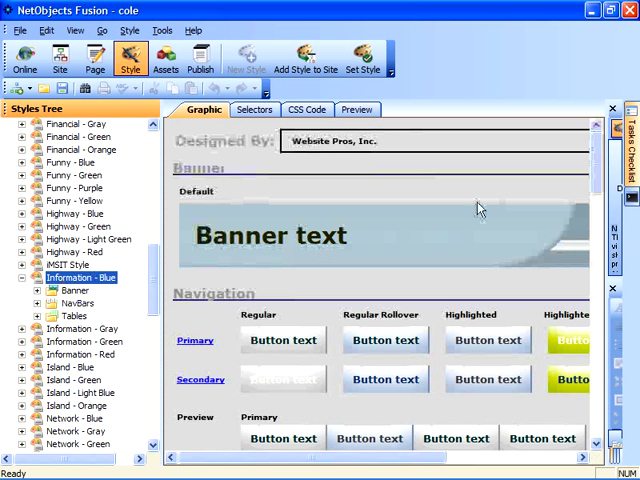
scroll("down", 3)
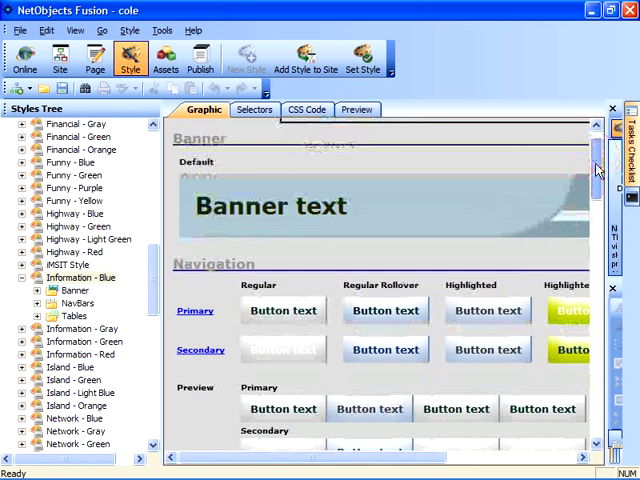
scroll("down", 3)
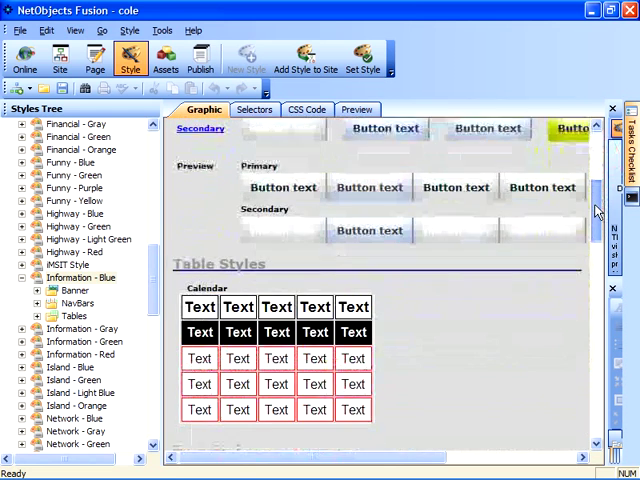
scroll("down", 3)
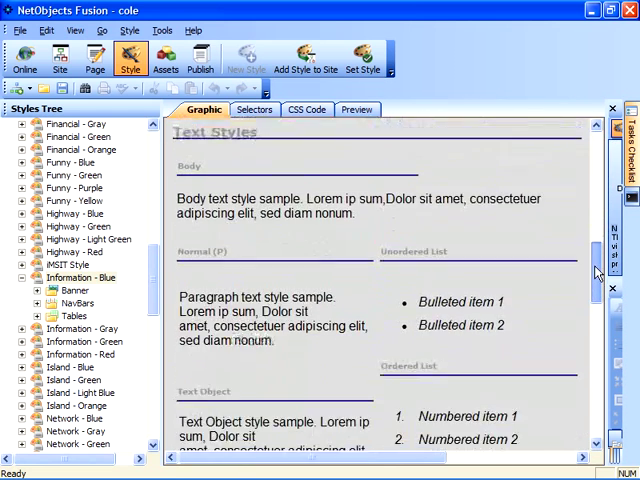
scroll("down", 3)
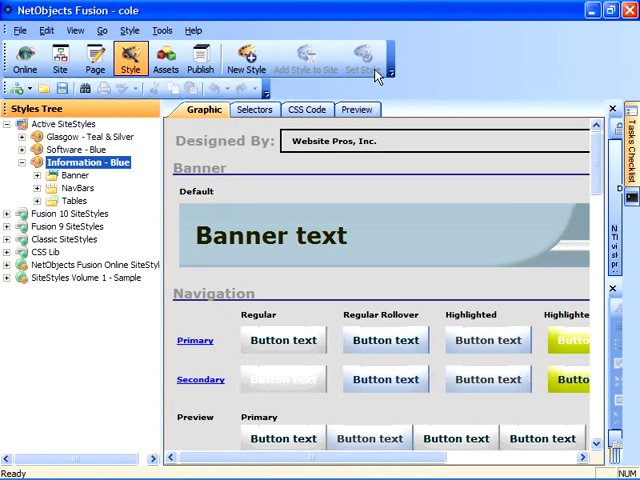
mouse_move(94, 56)
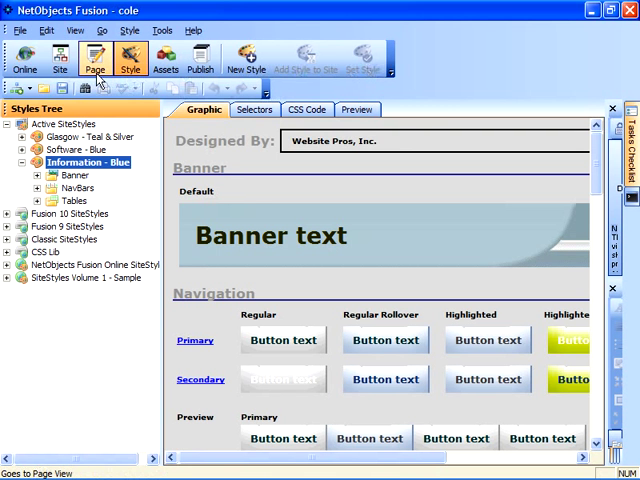
Switch back to Page view of the Home page with its new banner and navigation
left_click(94, 58)
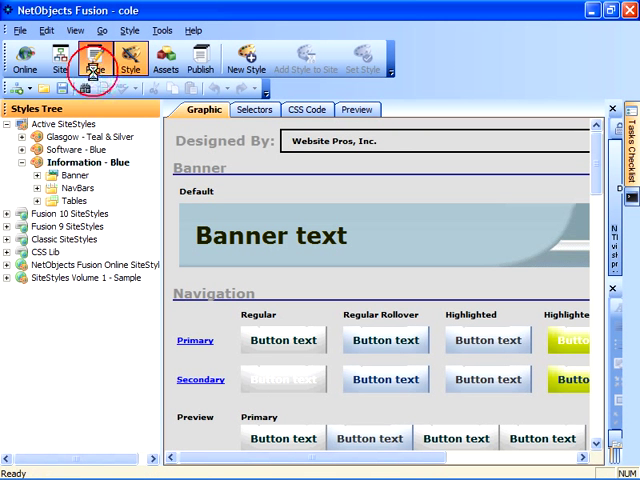
left_click(92, 60)
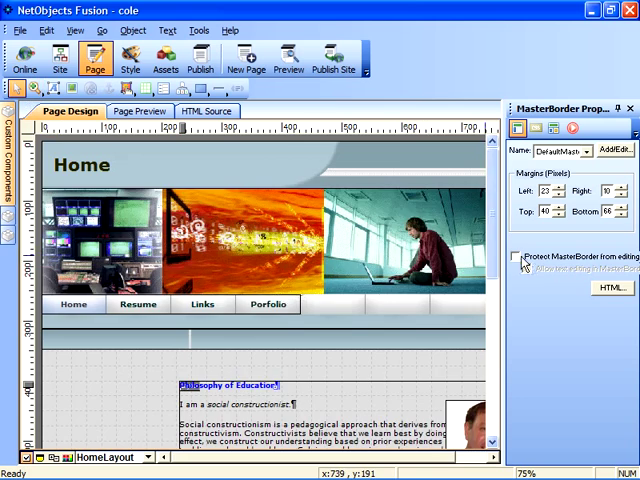
scroll("down", 3)
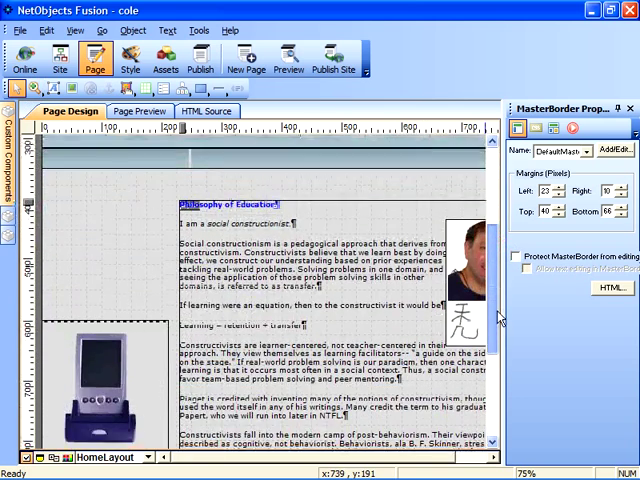
scroll("up", 3)
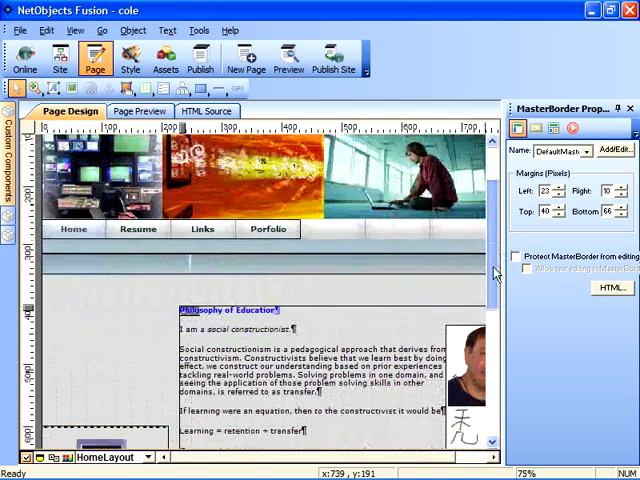
scroll("down", 3)
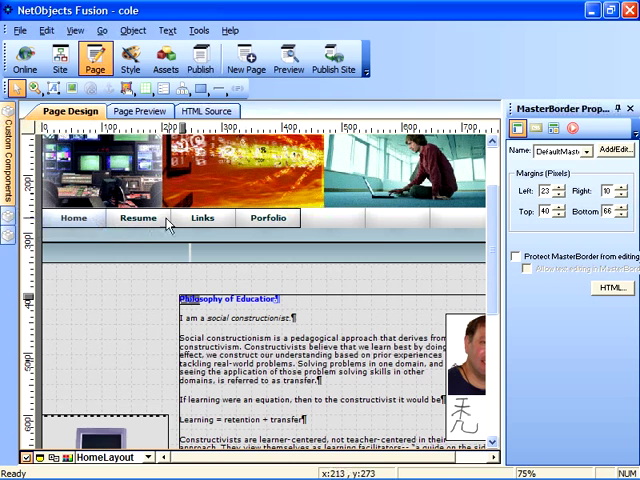
mouse_move(490, 242)
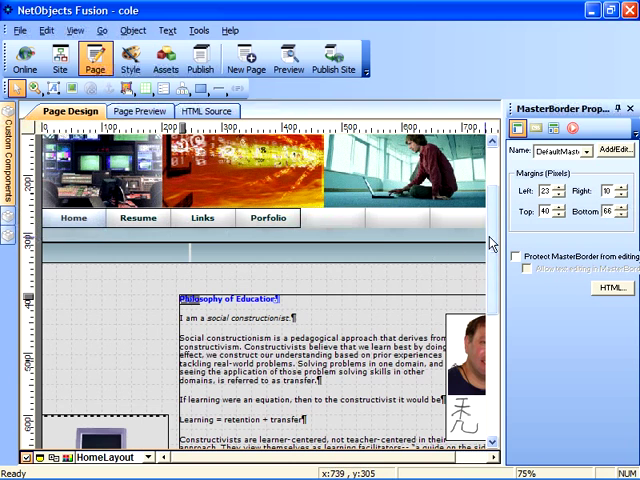
scroll("down", 3)
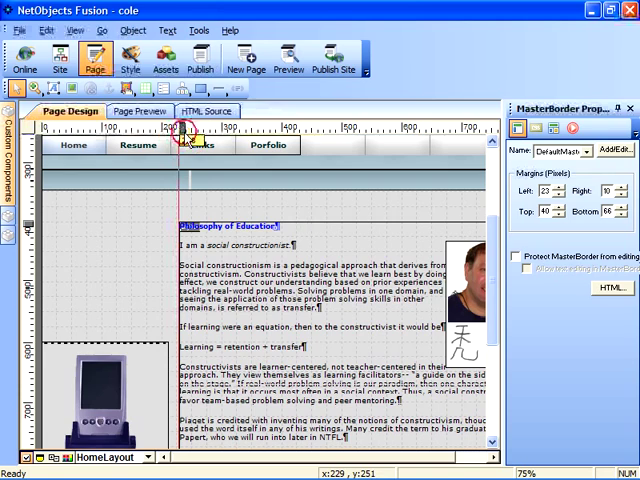
mouse_move(184, 140)
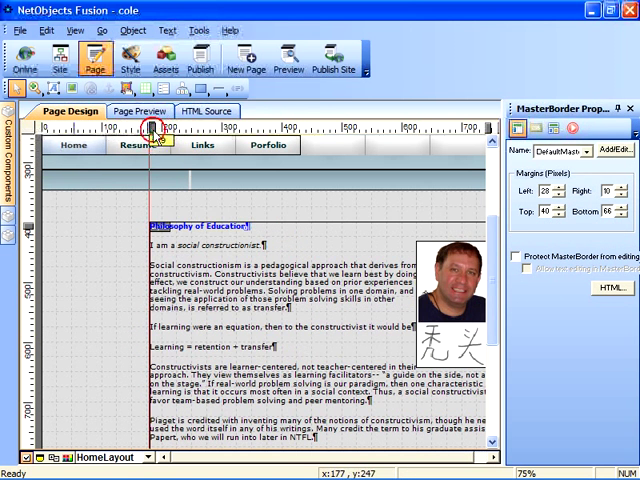
scroll("down", 3)
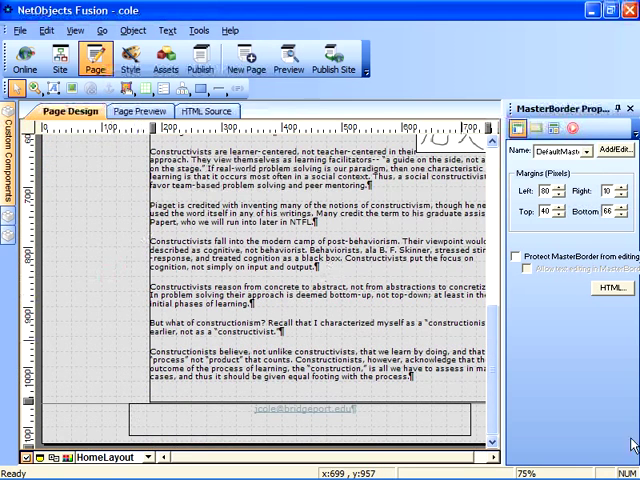
scroll("up", 3)
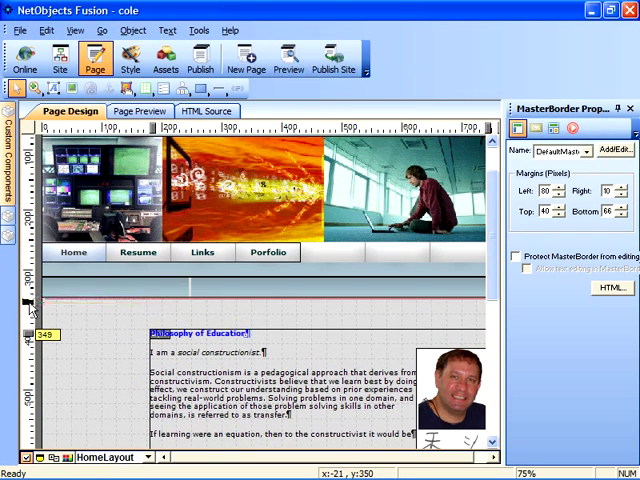
scroll("down", 3)
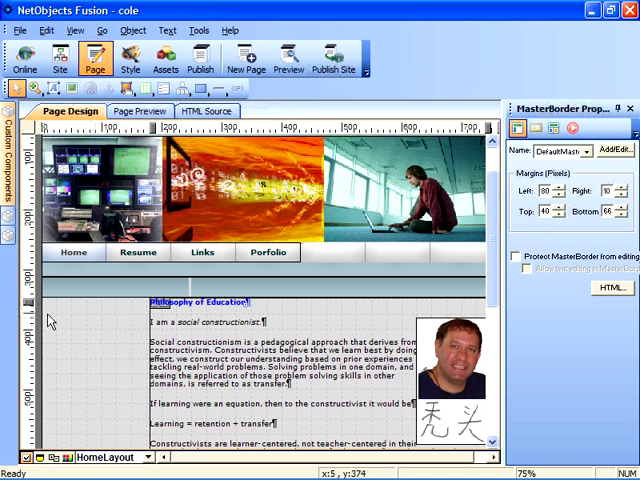